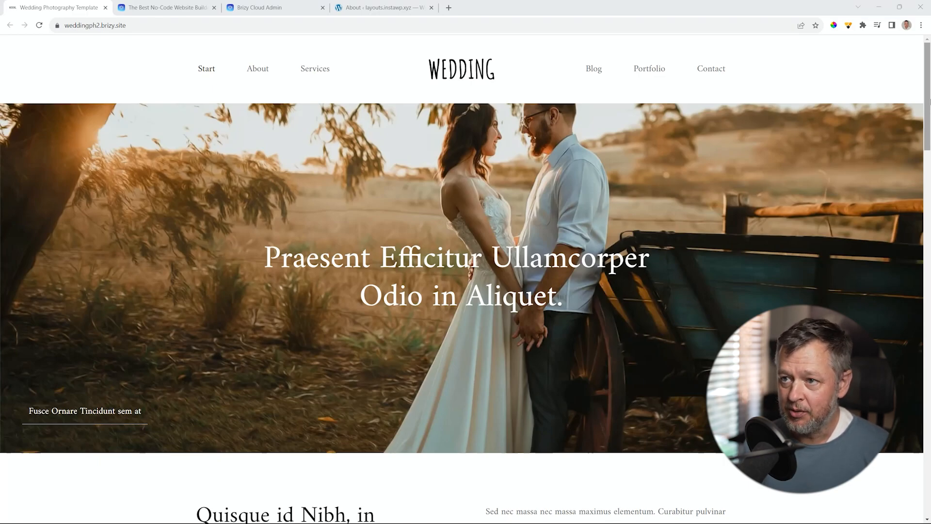
Scroll down through the wedding site's home page to its lower sections
scroll("down", 3)
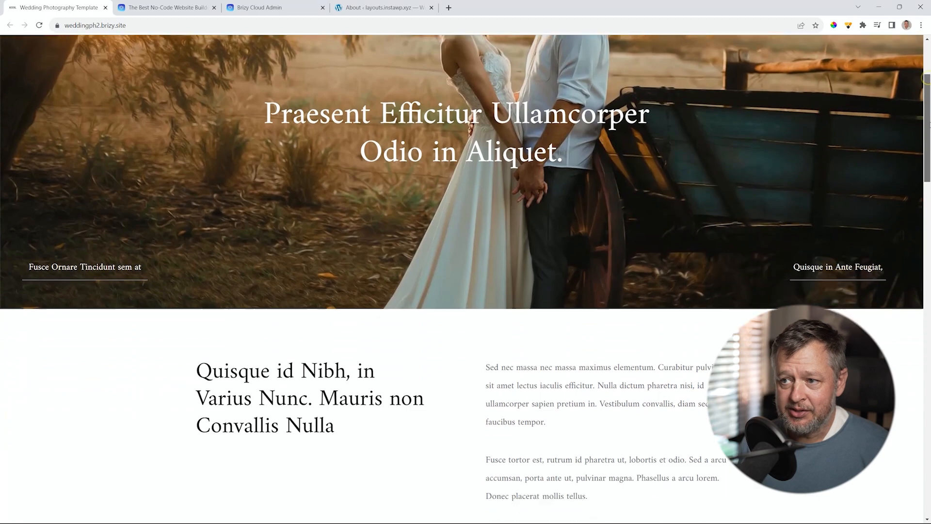
scroll("down", 3)
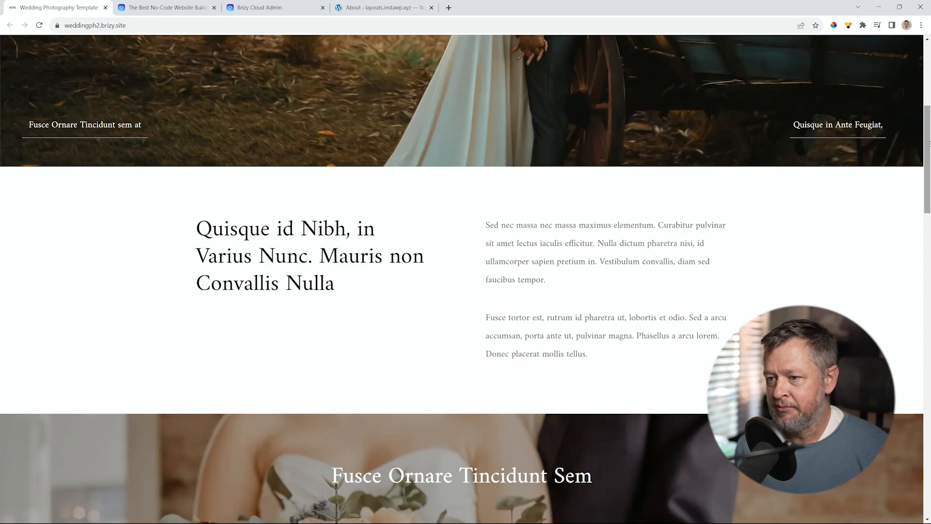
scroll("down", 3)
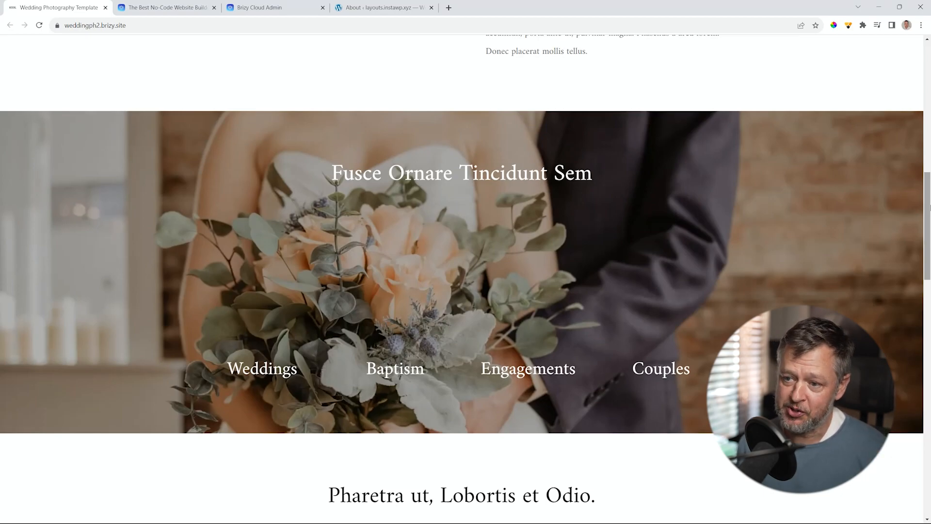
scroll("down", 3)
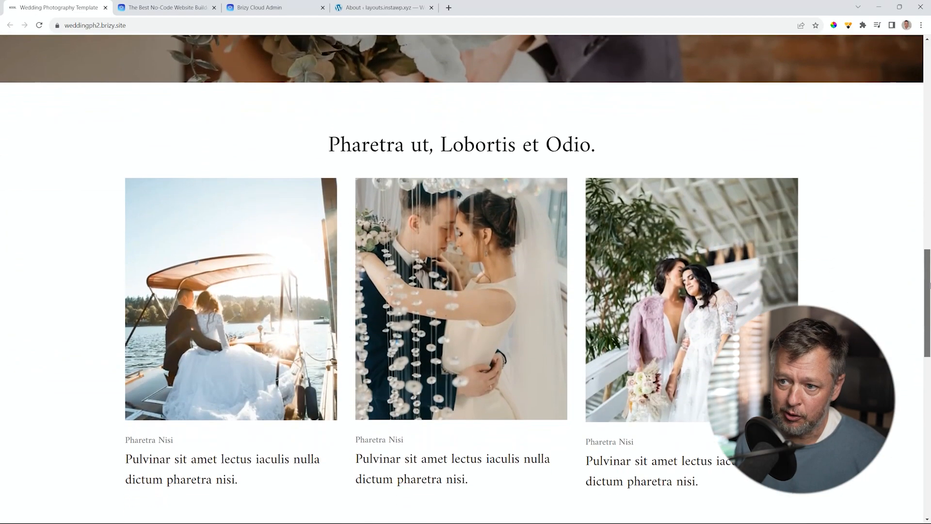
scroll("down", 3)
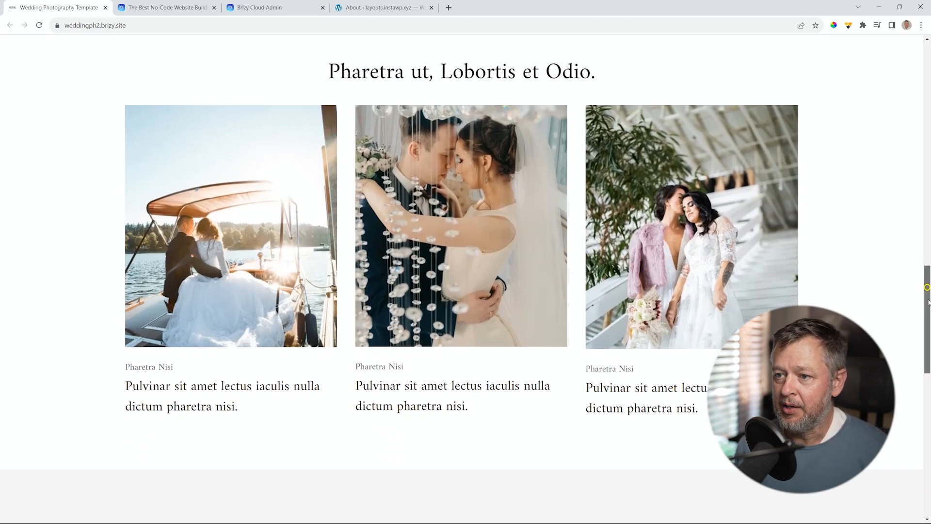
scroll("down", 3)
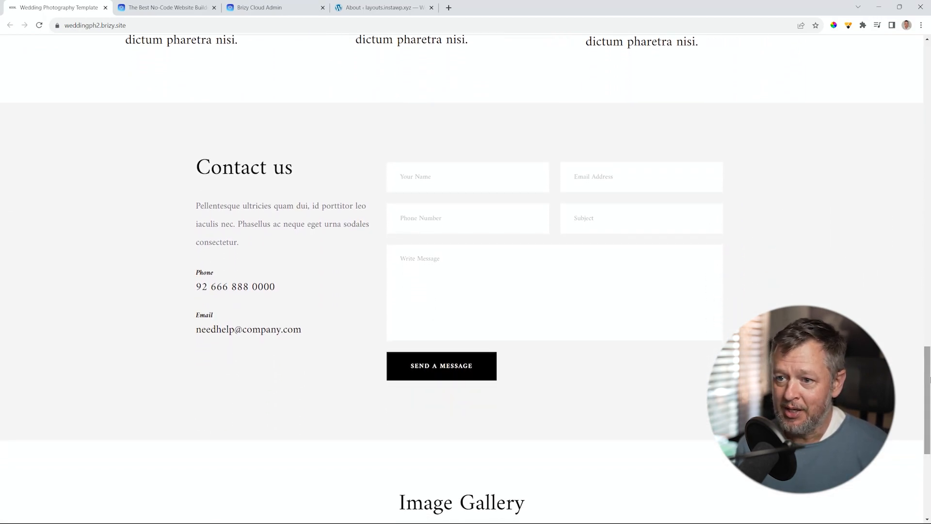
scroll("down", 3)
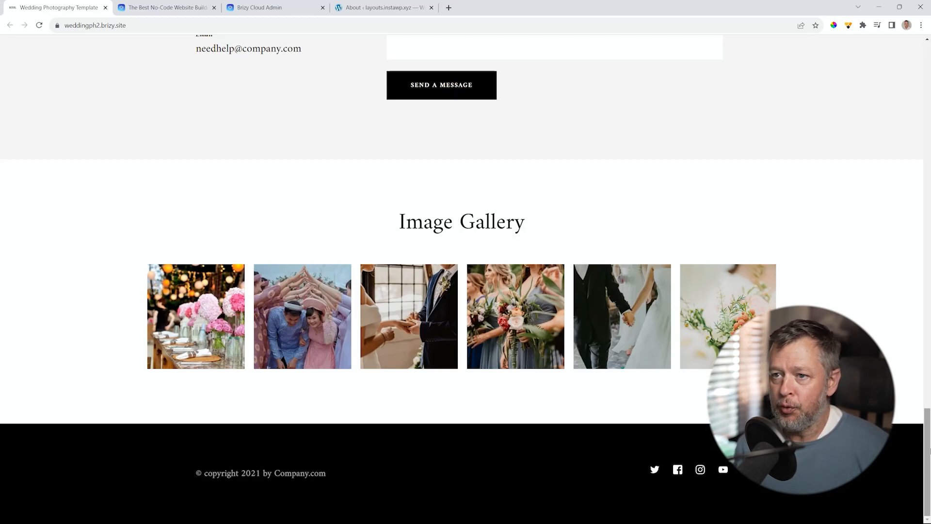
Open the About page and scroll through its sections down to the gallery and footer
left_click(257, 68)
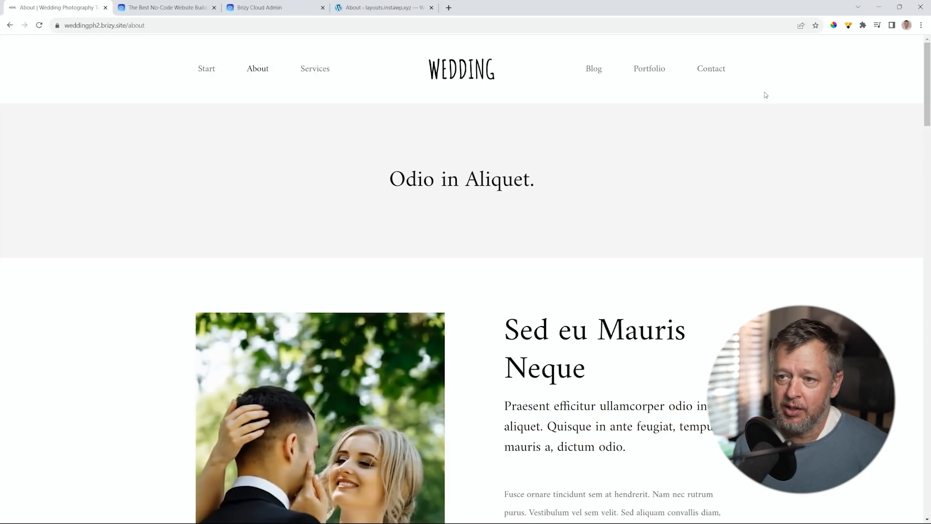
scroll("down", 3)
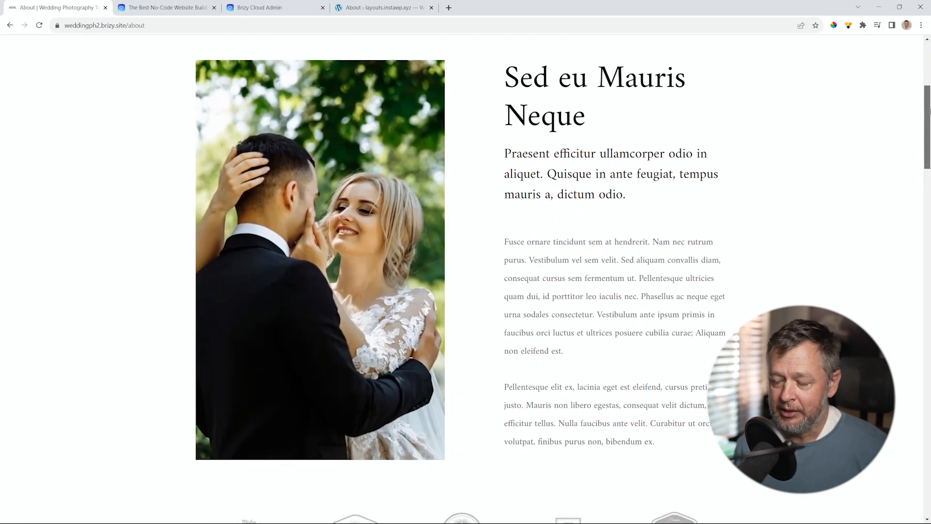
scroll("down", 3)
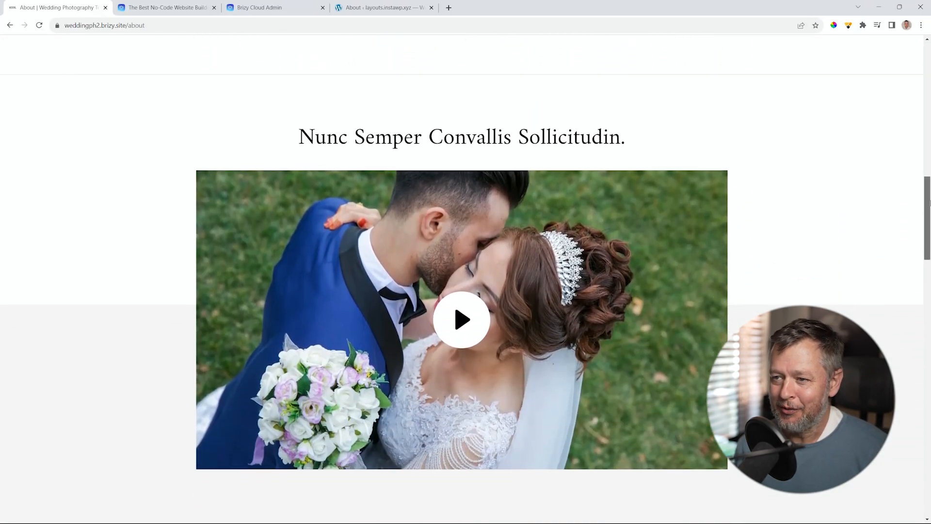
scroll("down", 3)
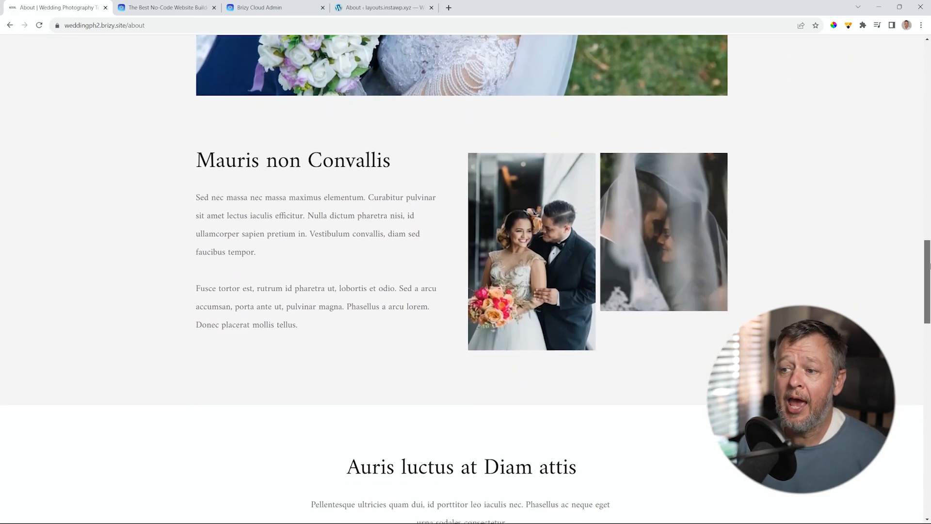
scroll("down", 3)
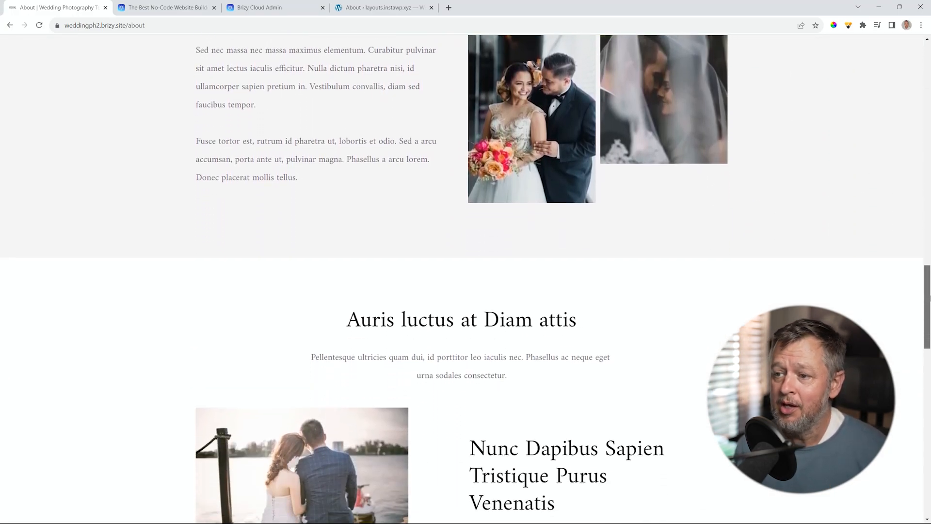
scroll("down", 3)
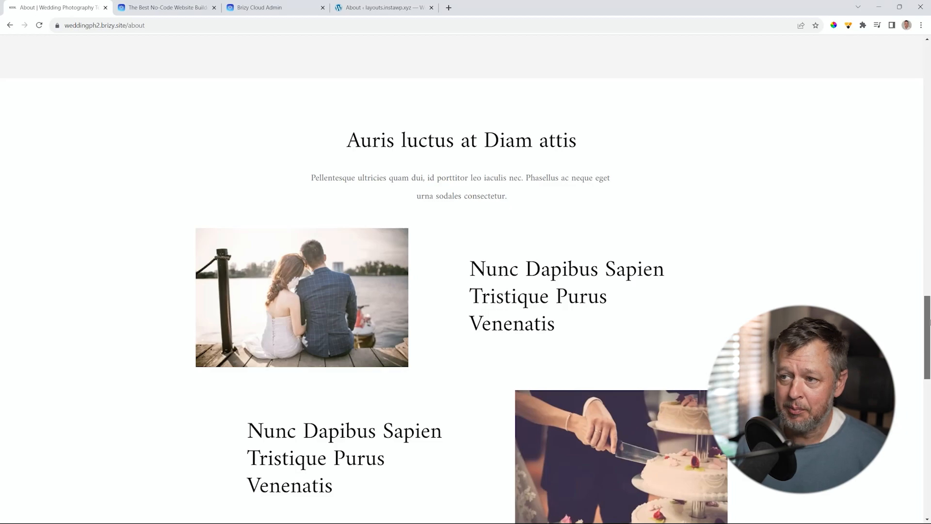
scroll("down", 3)
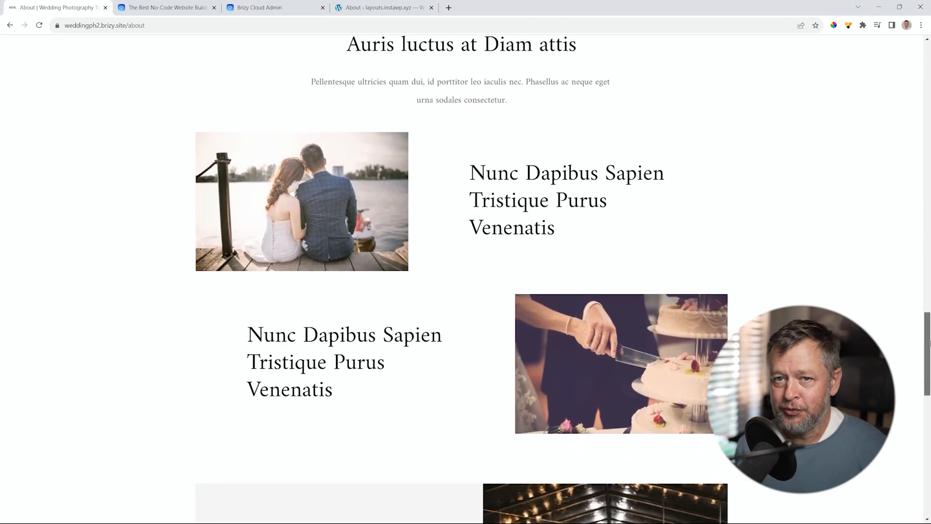
scroll("down", 3)
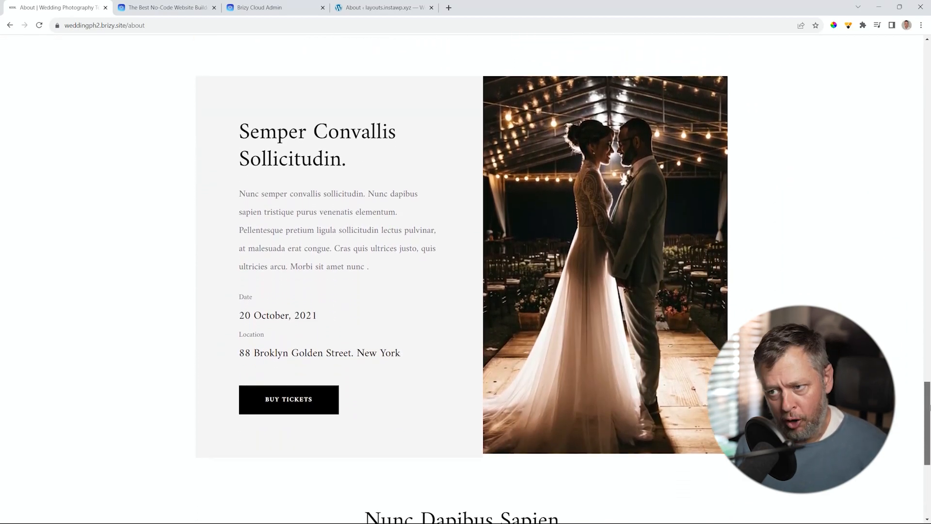
scroll("down", 3)
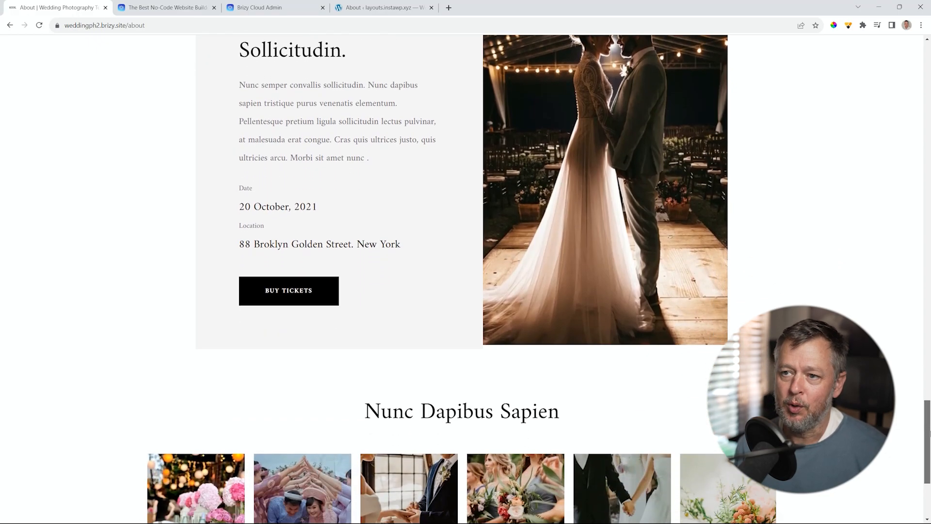
scroll("down", 3)
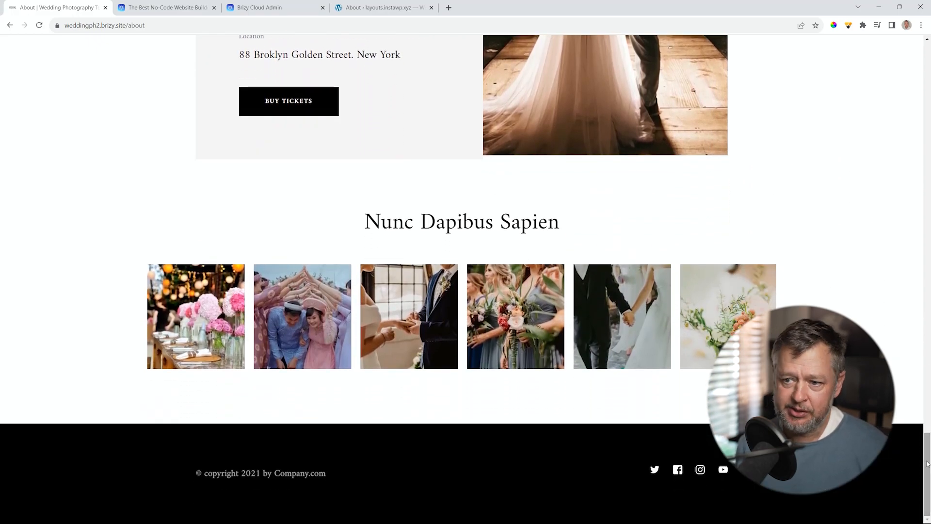
Open the Services page and scroll past its pricing cards to the testimonial section
left_click(314, 68)
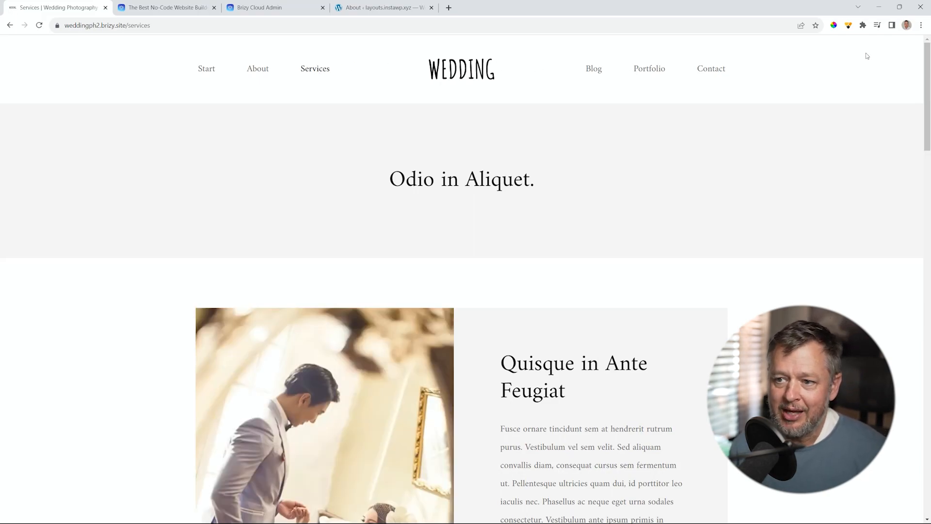
scroll("down", 3)
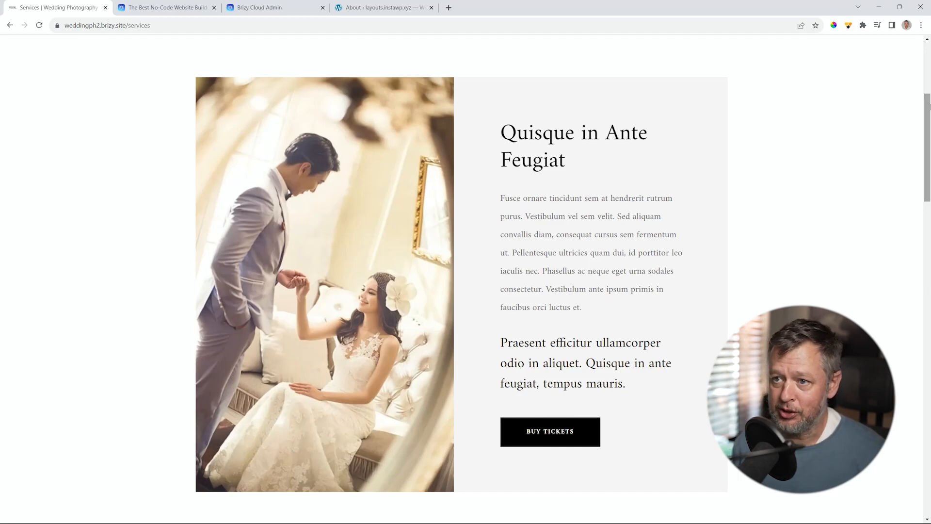
scroll("down", 3)
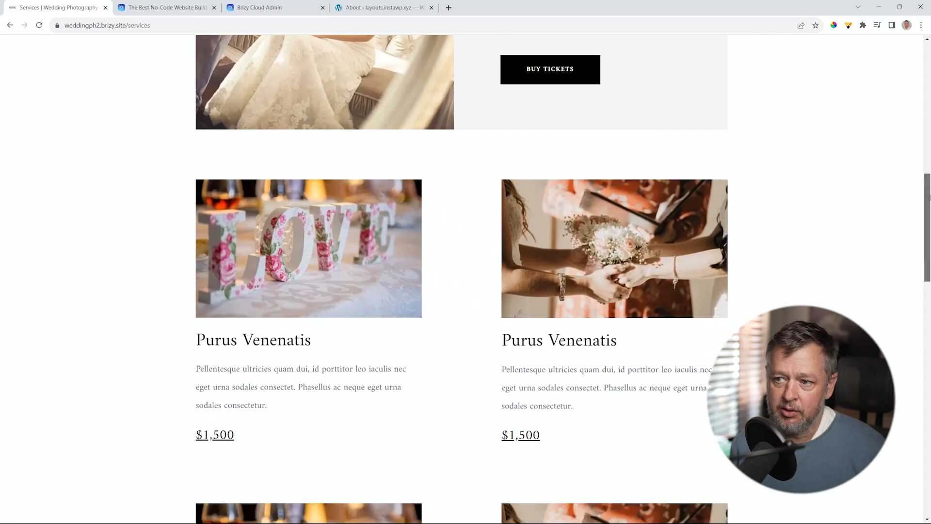
scroll("down", 3)
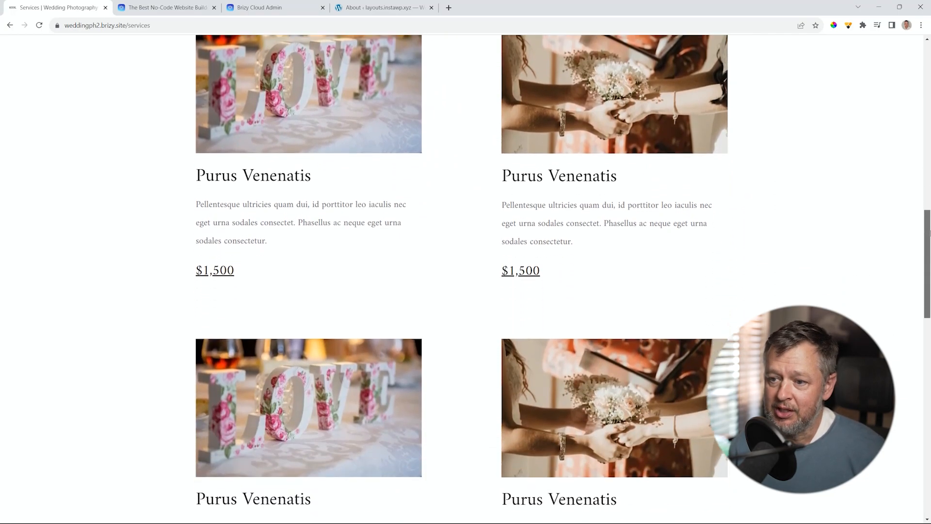
scroll("down", 3)
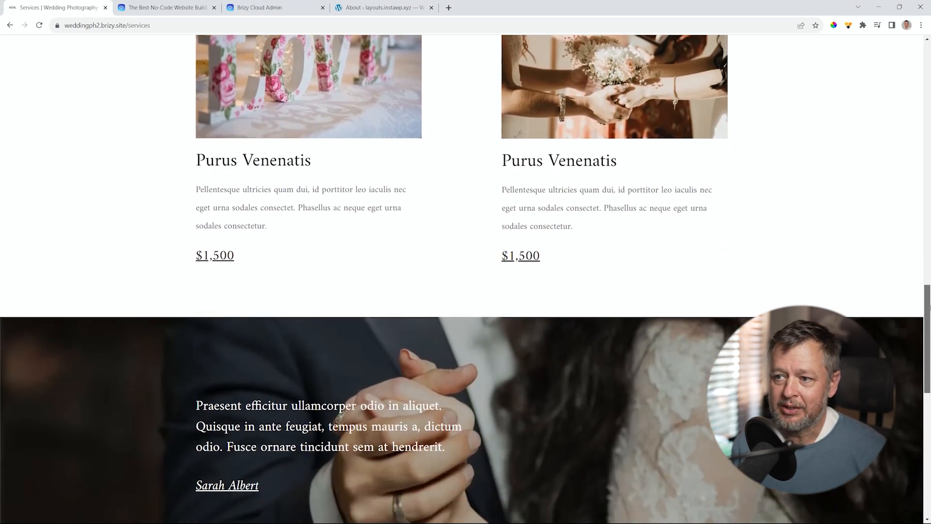
scroll("down", 3)
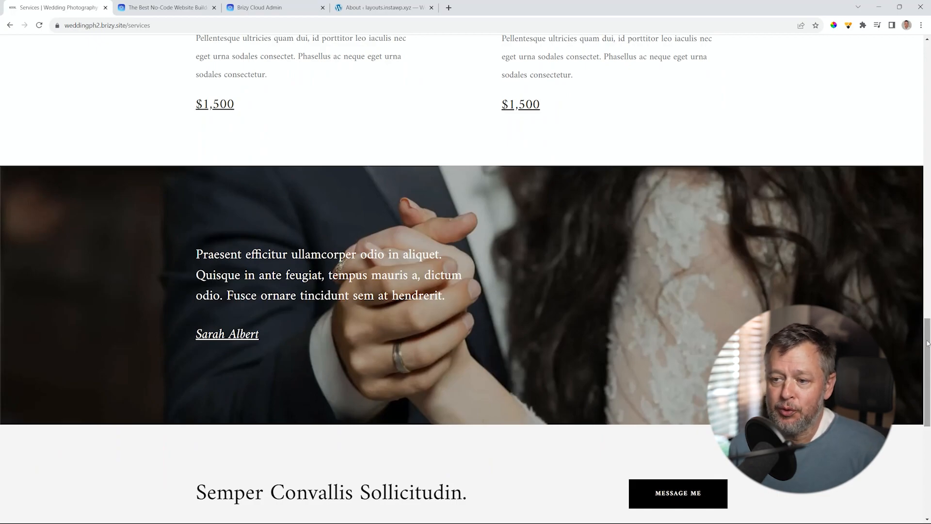
Open the Portfolio page and scroll past its hero image into the photo galleries
left_click(649, 68)
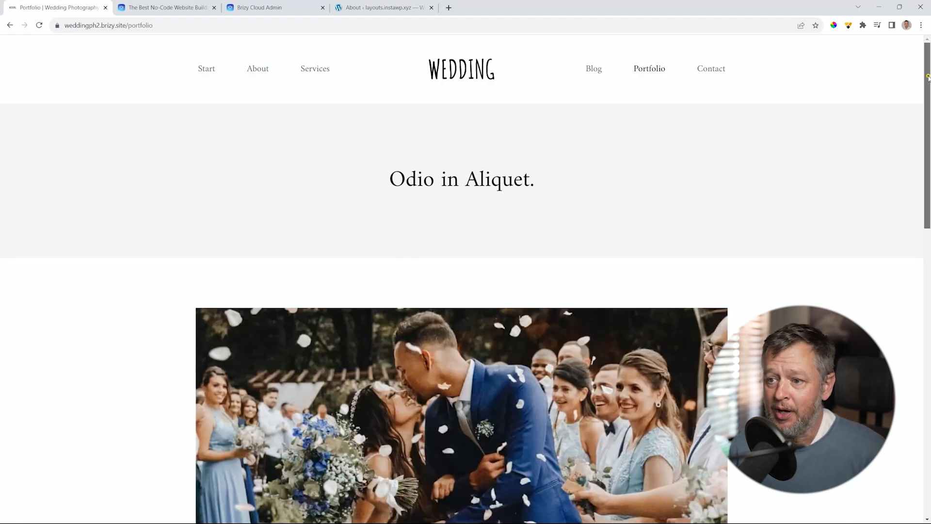
scroll("down", 3)
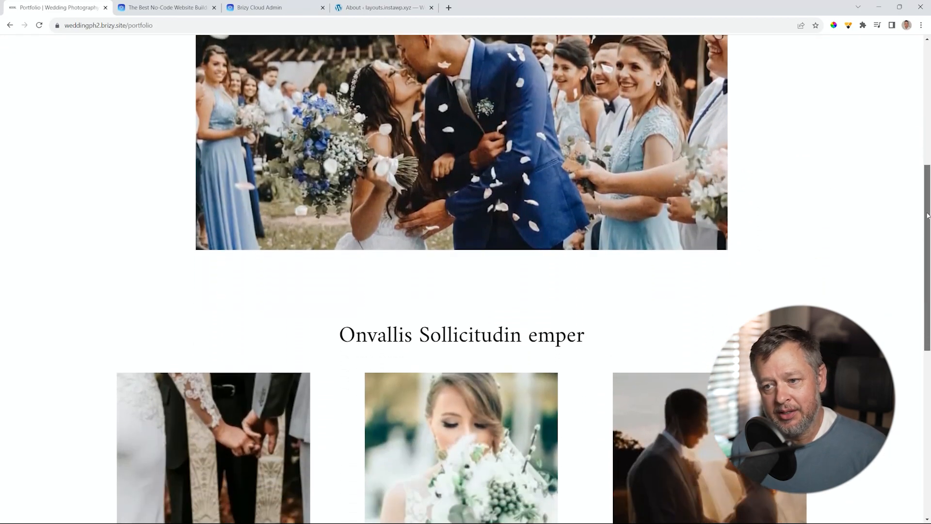
scroll("down", 3)
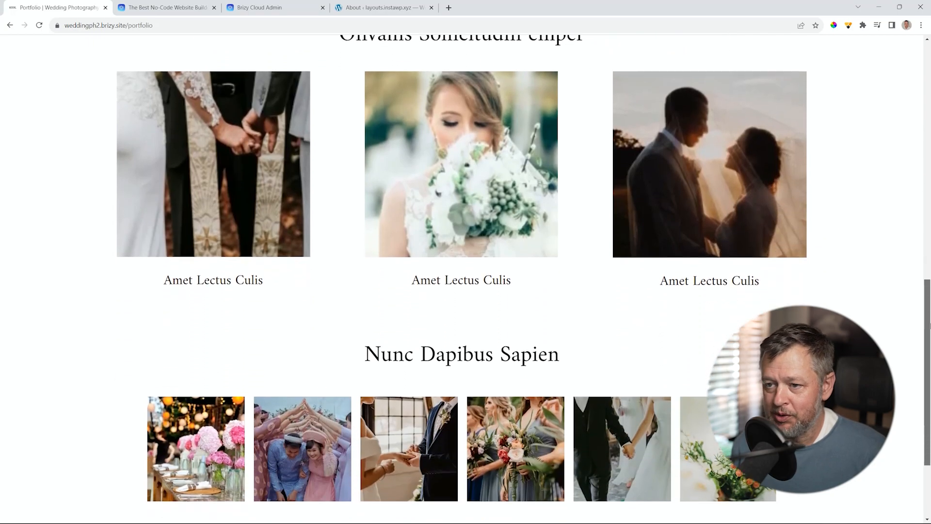
Open the Contact page and scroll down to its contact form
left_click(711, 68)
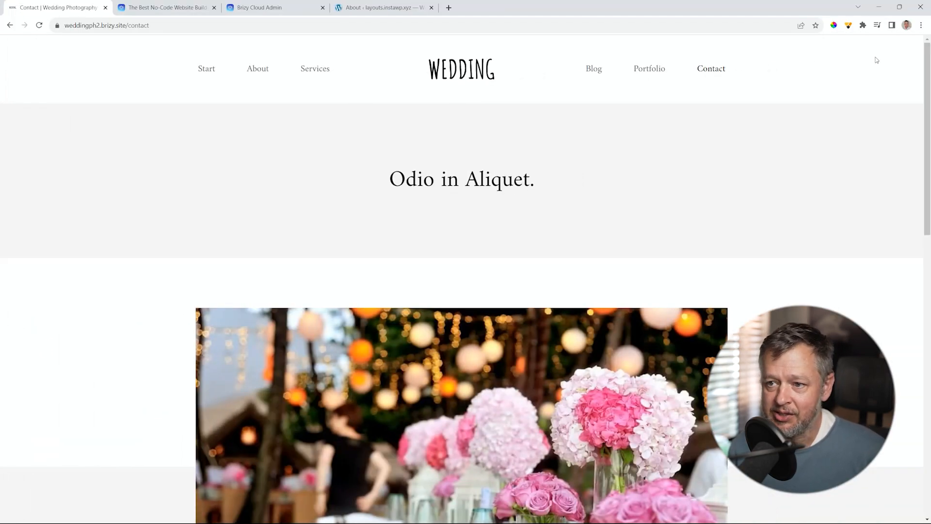
scroll("down", 3)
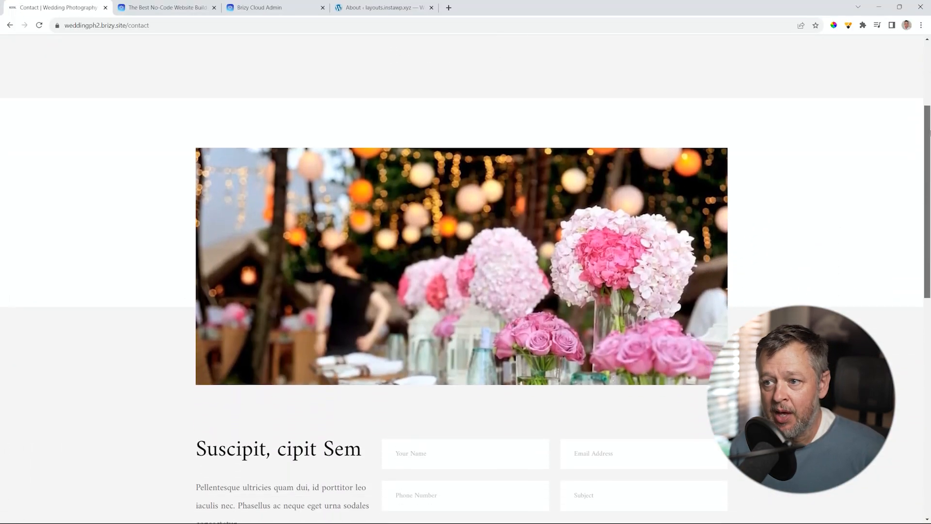
scroll("down", 3)
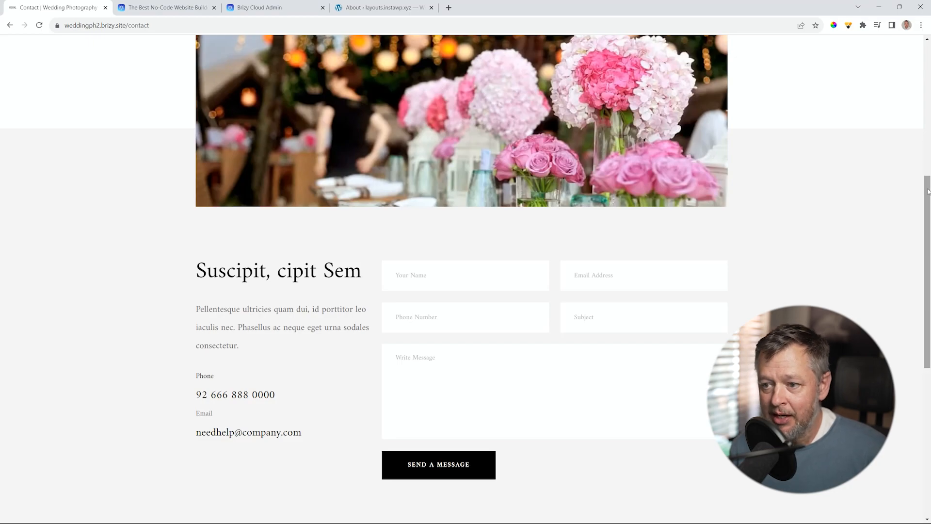
scroll("down", 3)
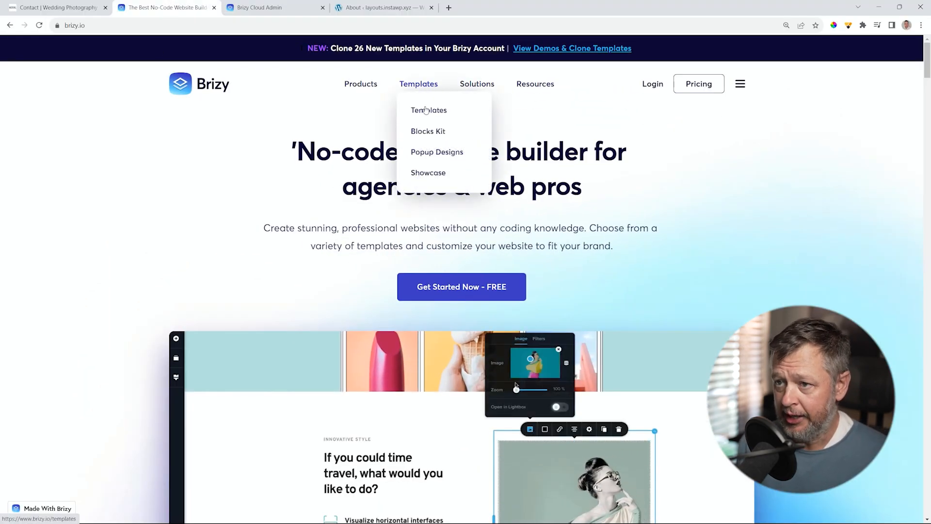
Open Brizy's full Templates gallery and browse the template grid down to the pagination
left_click(429, 110)
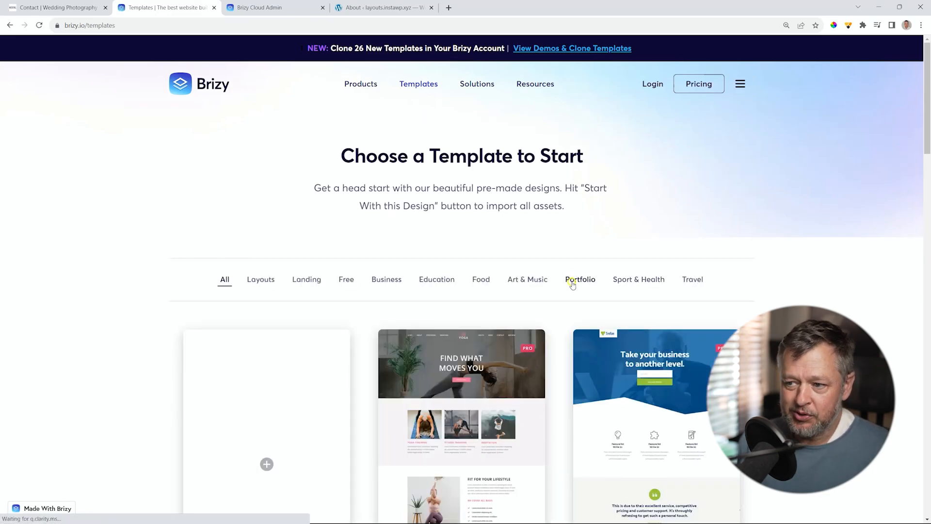
scroll("down", 3)
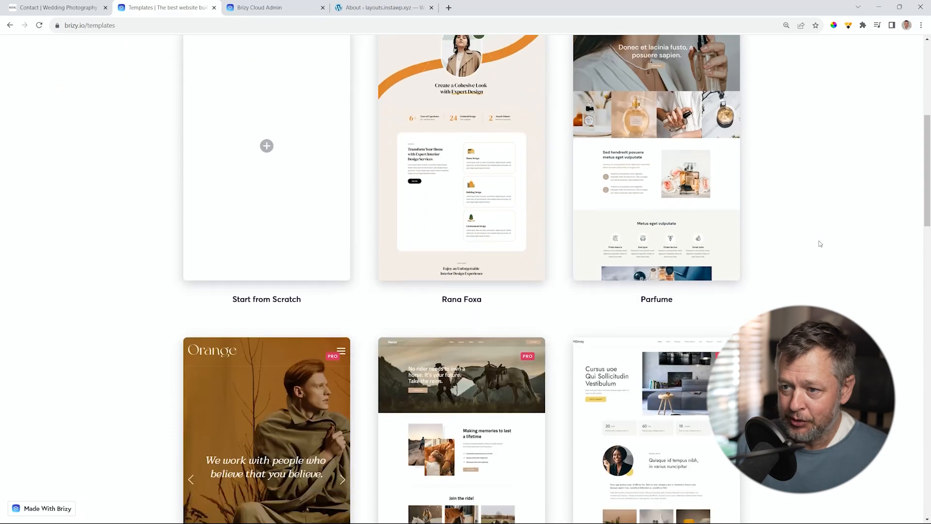
scroll("down", 3)
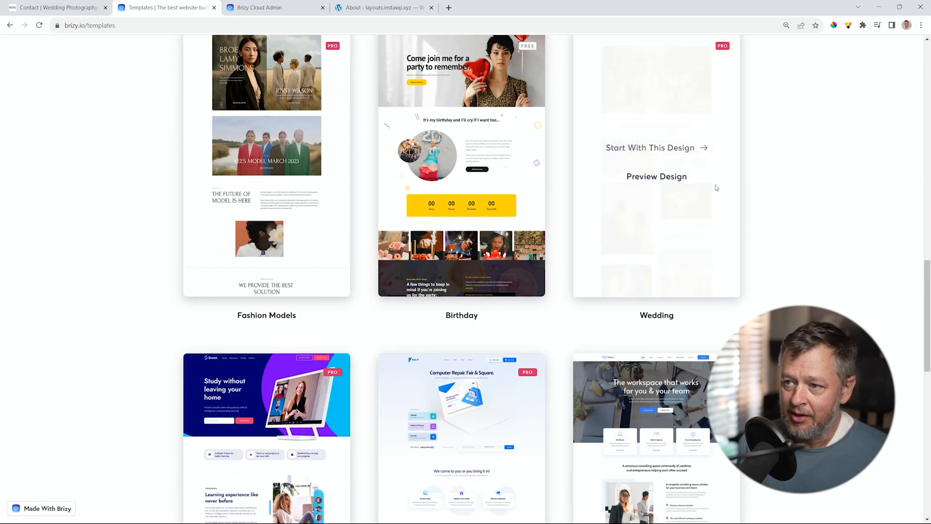
scroll("down", 3)
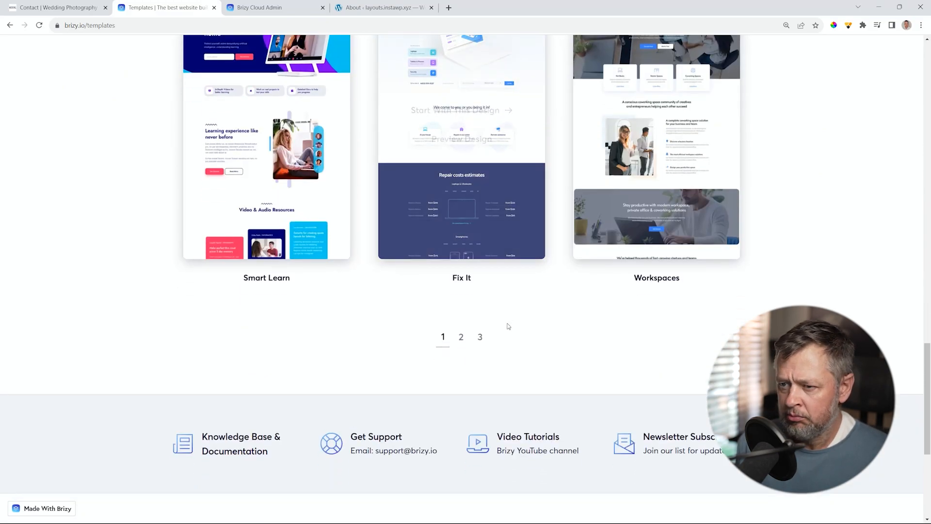
left_click(461, 337)
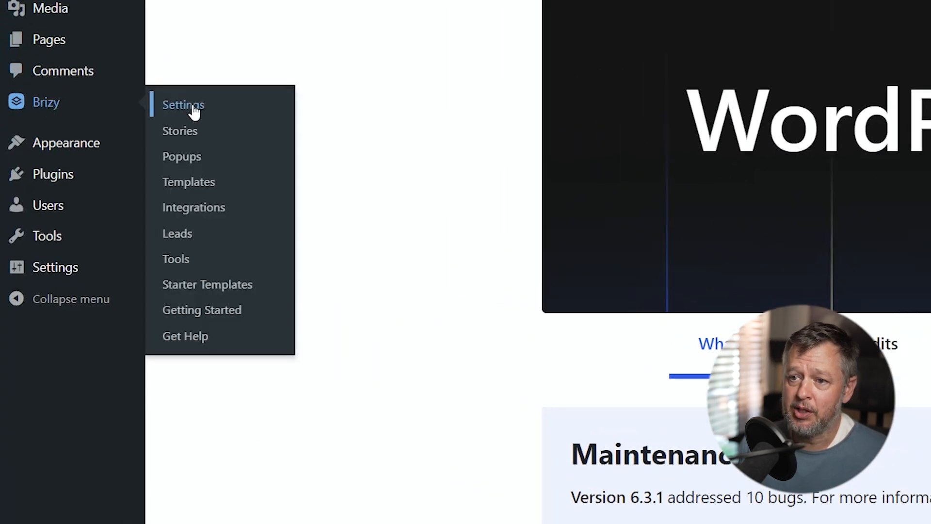
In Brizy Starter Templates, search 'WEDDING' and start installing the Wedding Photography template
left_click(207, 284)
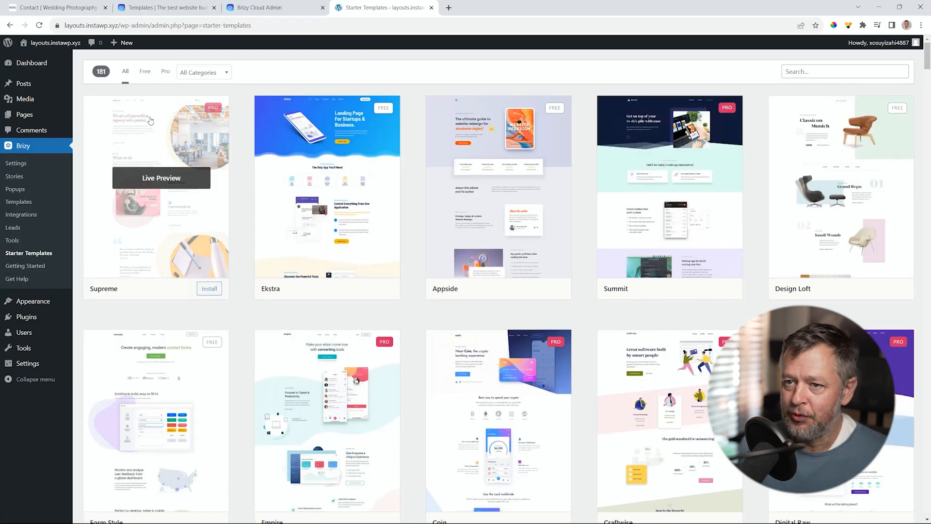
left_click(202, 72)
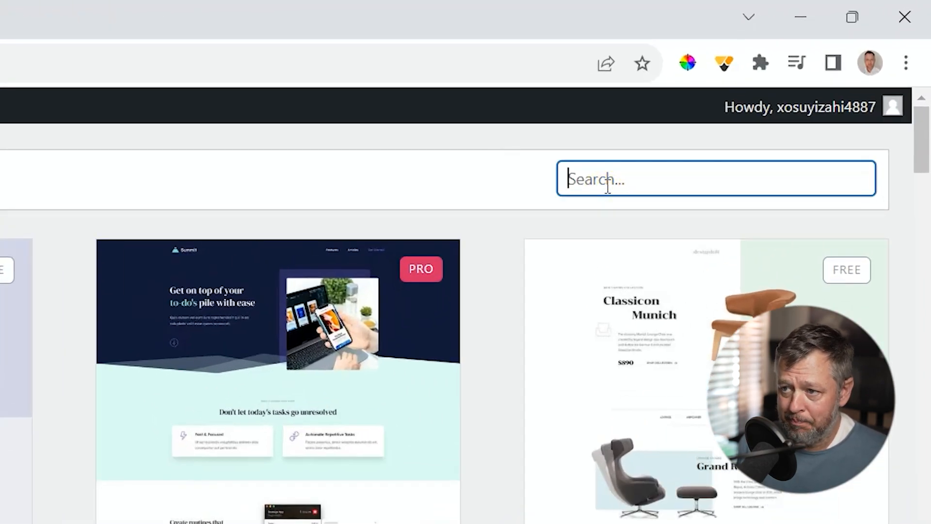
type("WEDDING")
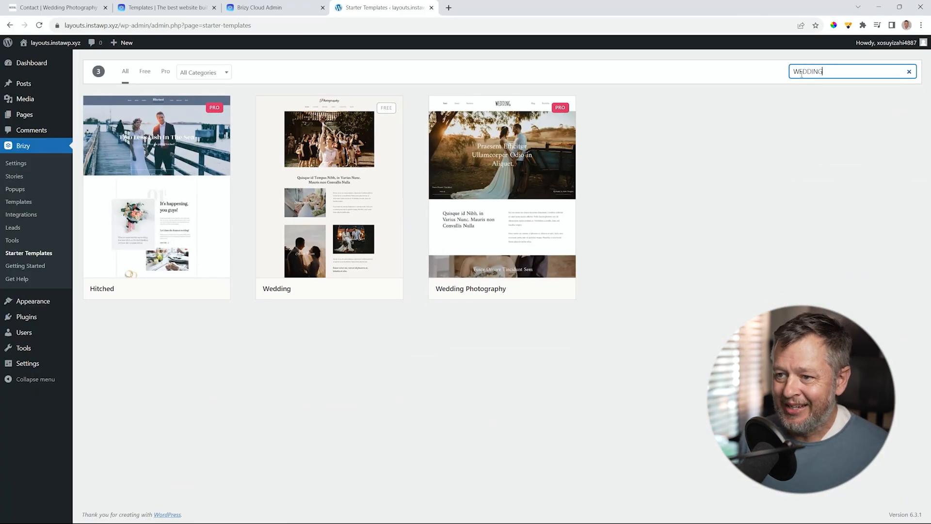
mouse_move(502, 179)
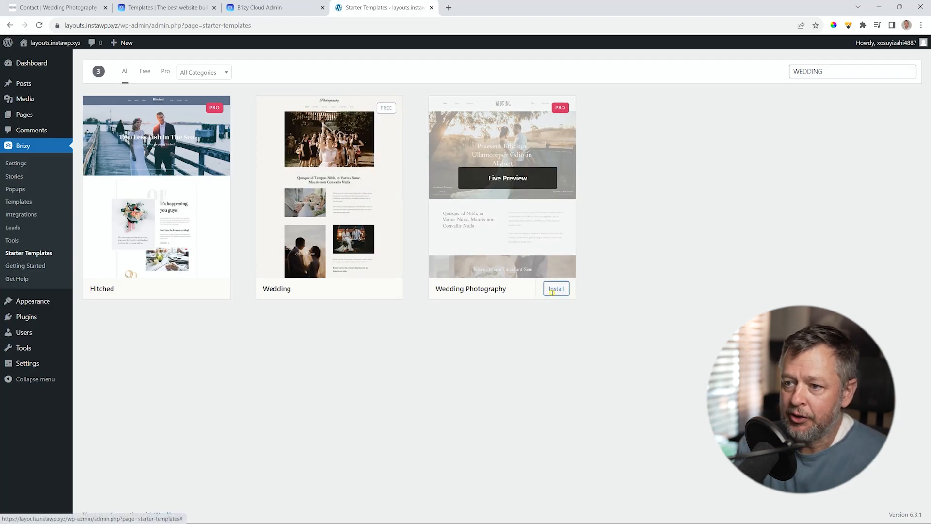
left_click(555, 289)
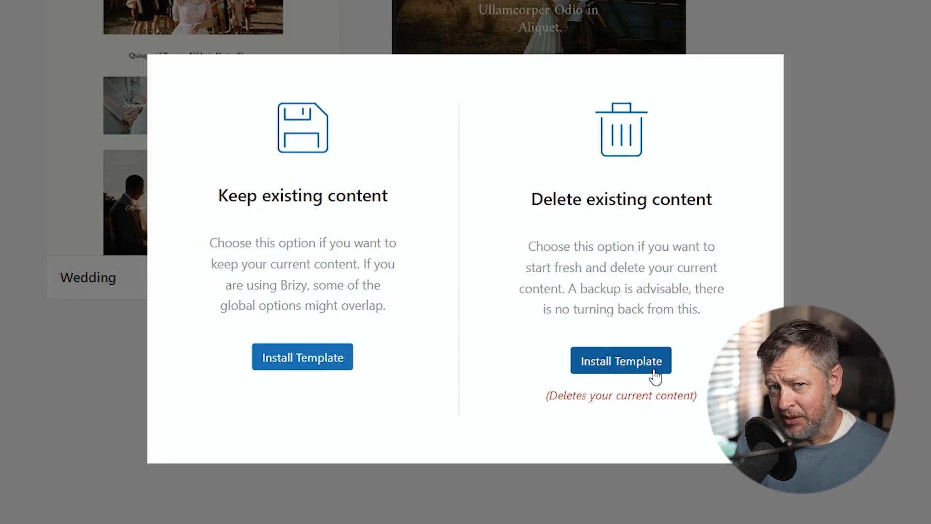
Install the template with Delete existing content and dismiss the success message
left_click(621, 361)
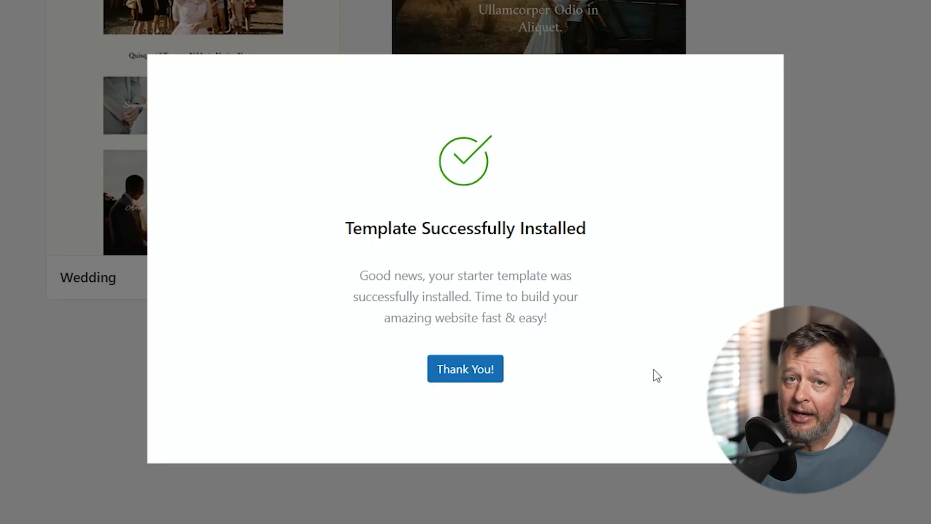
left_click(466, 368)
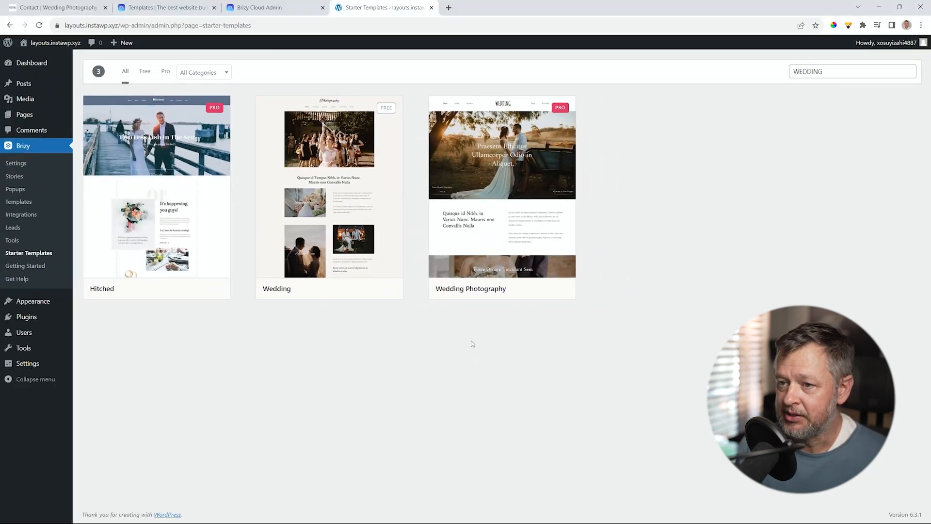
Visit the live site from the admin bar and view the new wedding home page
left_click(54, 41)
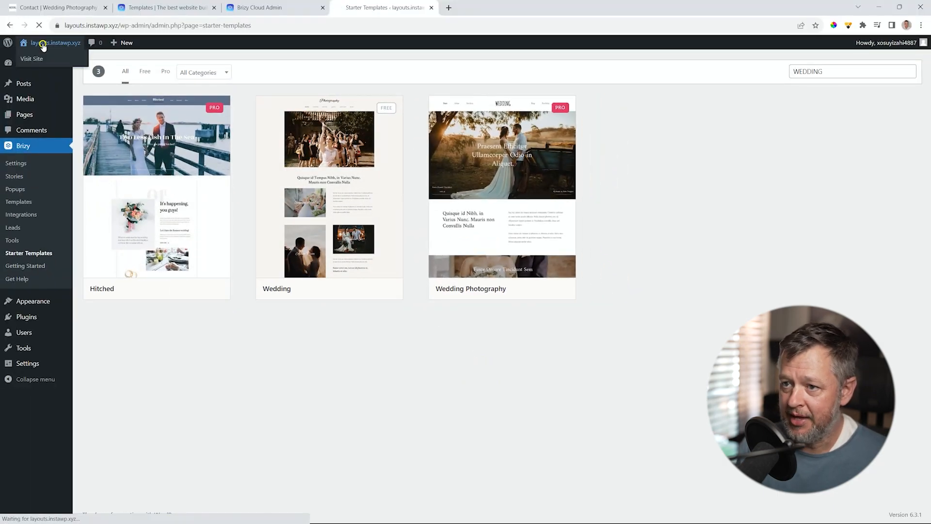
left_click(31, 59)
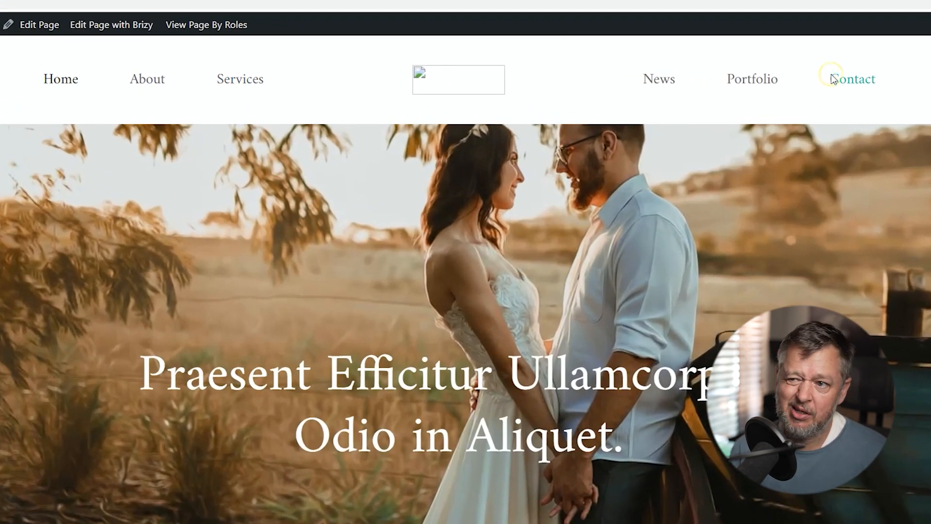
mouse_move(834, 79)
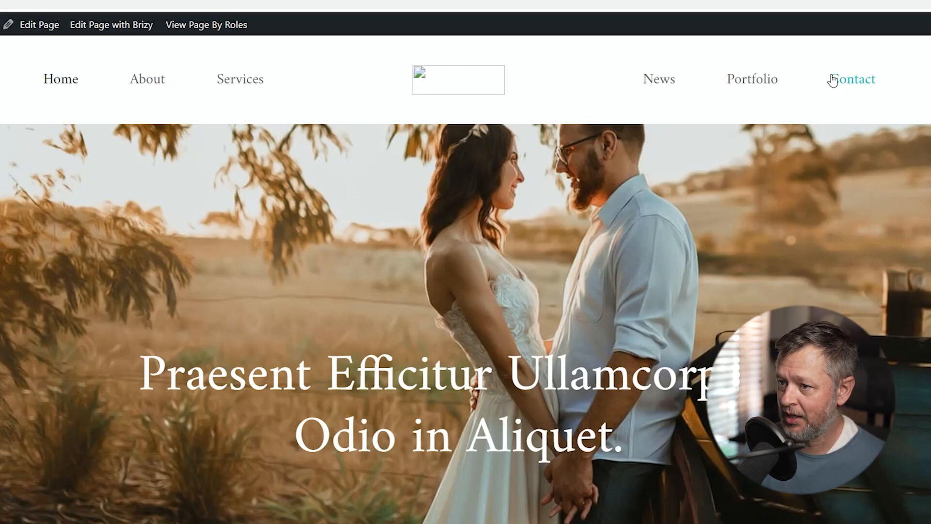
scroll("down", 3)
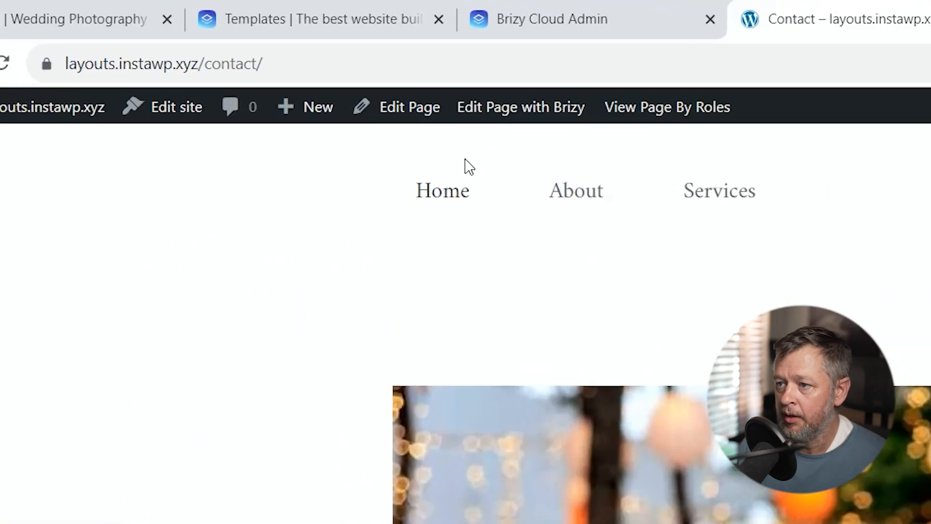
Edit the Contact page with Brizy and check the header's Menu options (Top Left / Top Right)
left_click(520, 107)
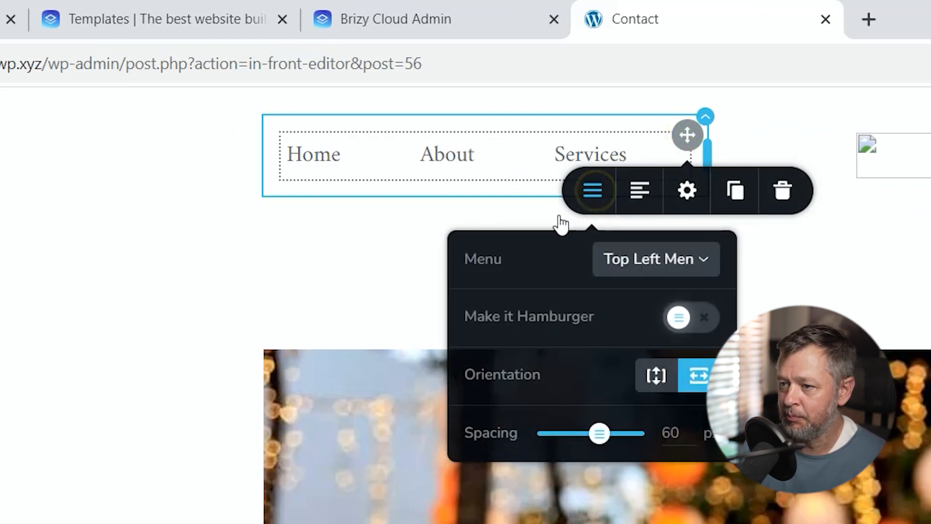
left_click(655, 259)
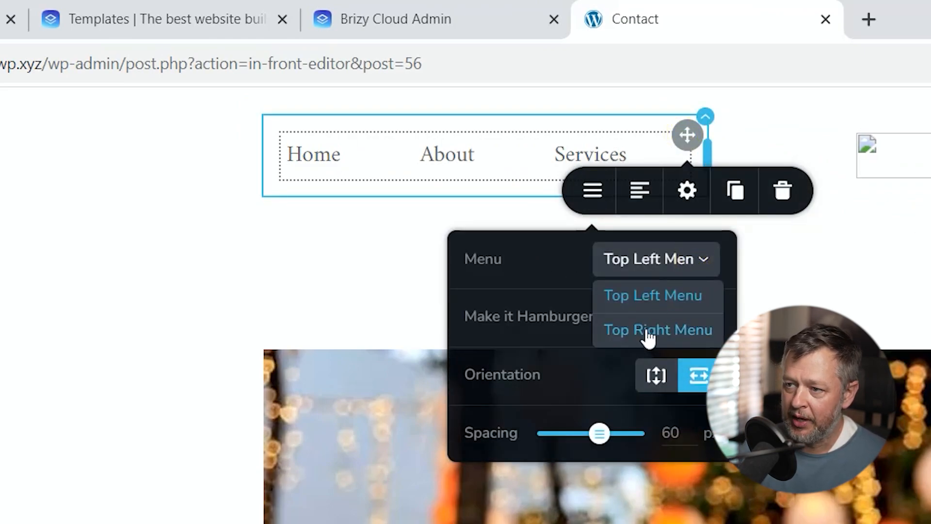
left_click(652, 295)
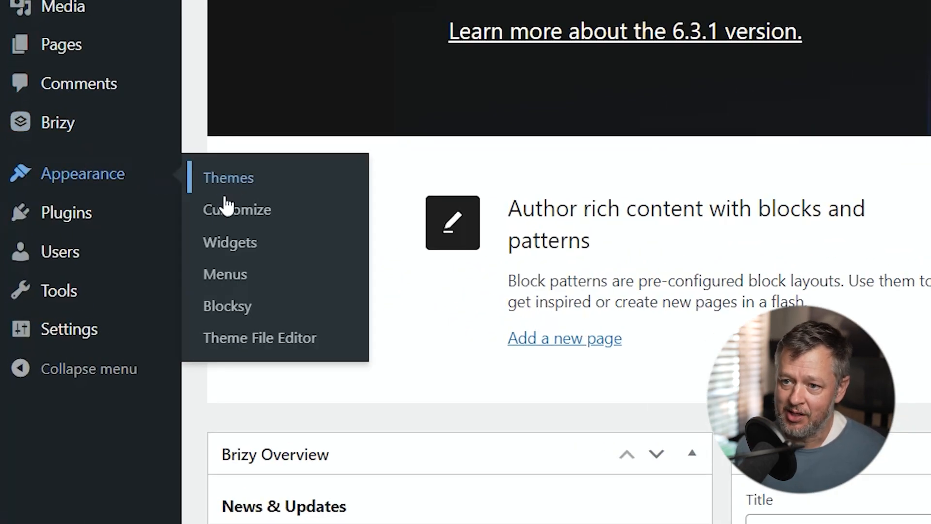
In Appearance > Menus, select the Top Right Menu and load its items for review
left_click(225, 274)
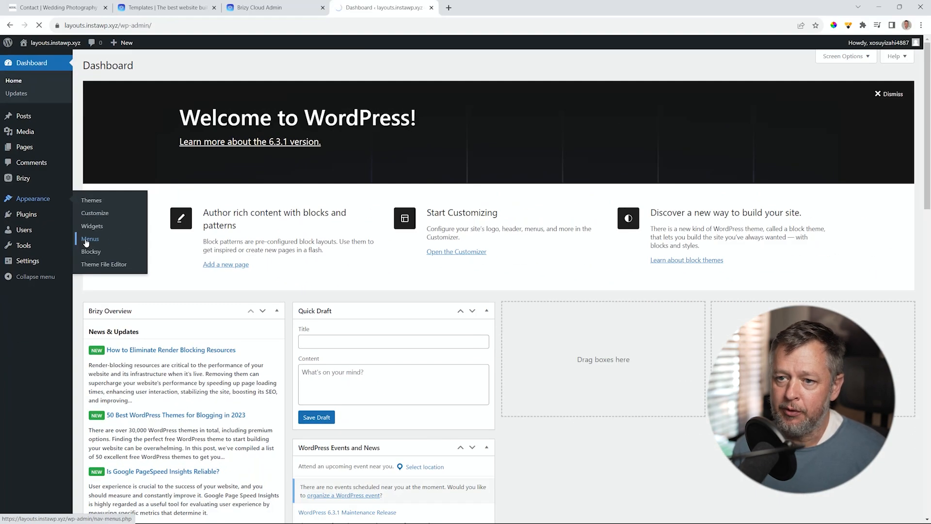
left_click(91, 238)
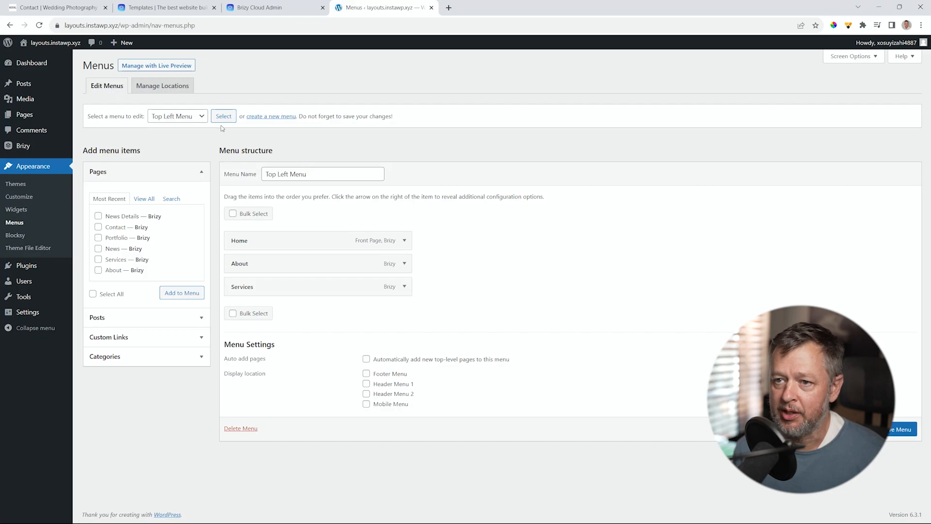
left_click(177, 116)
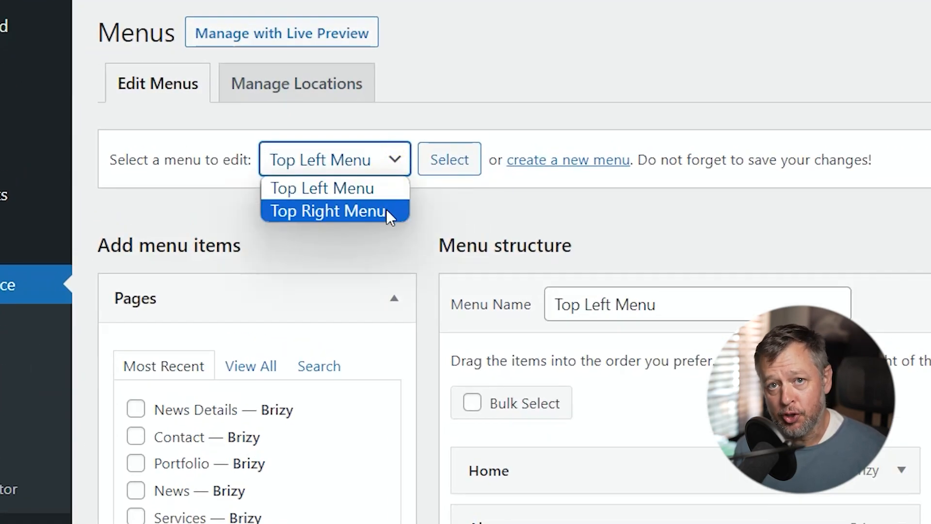
left_click(327, 211)
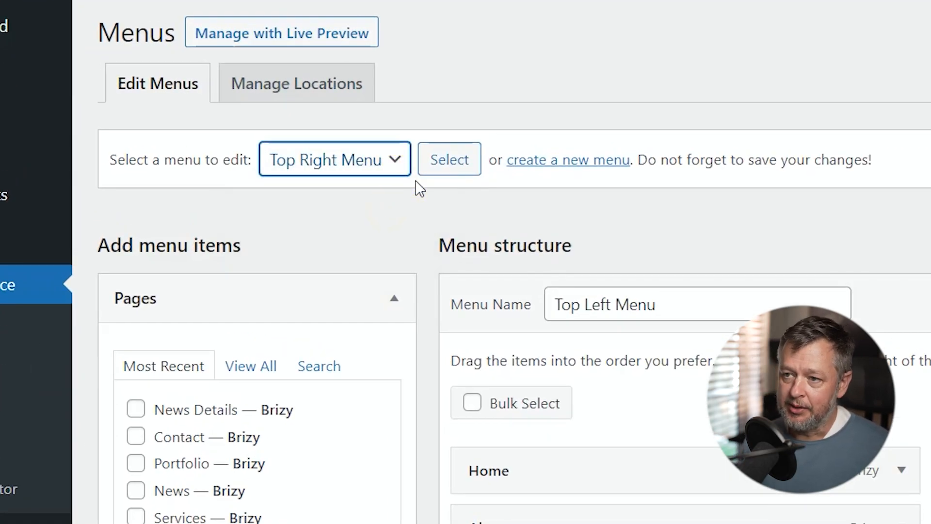
left_click(449, 159)
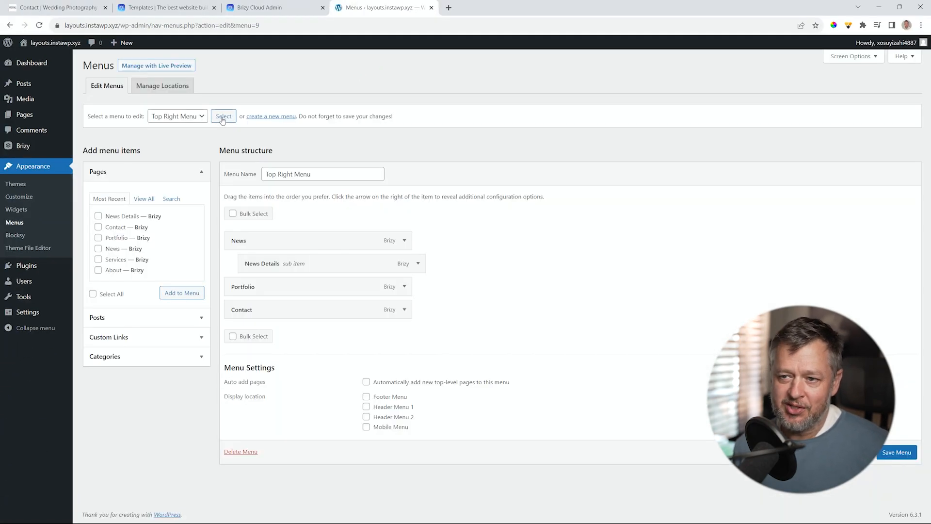
mouse_move(374, 333)
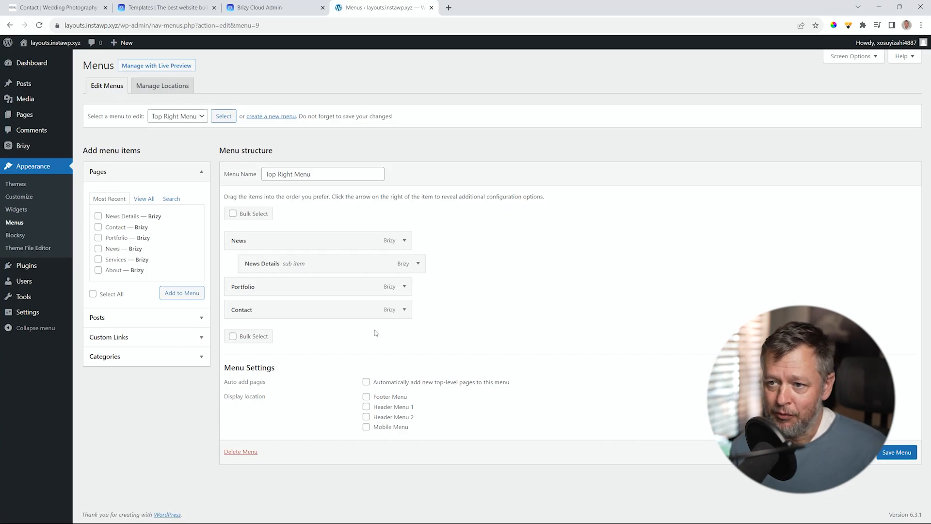
Switch back through the Brizy Cloud tab to the brizy.io Templates gallery
left_click(268, 7)
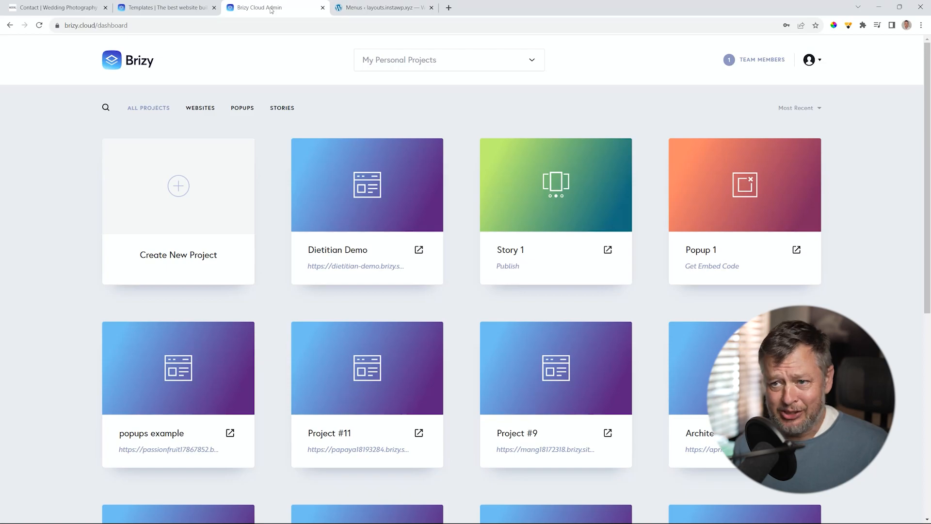
left_click(166, 7)
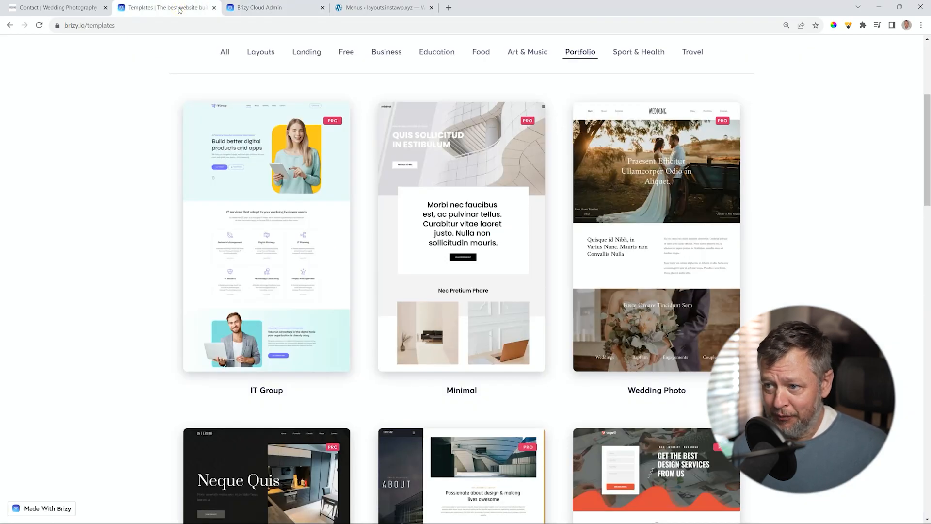
mouse_move(657, 237)
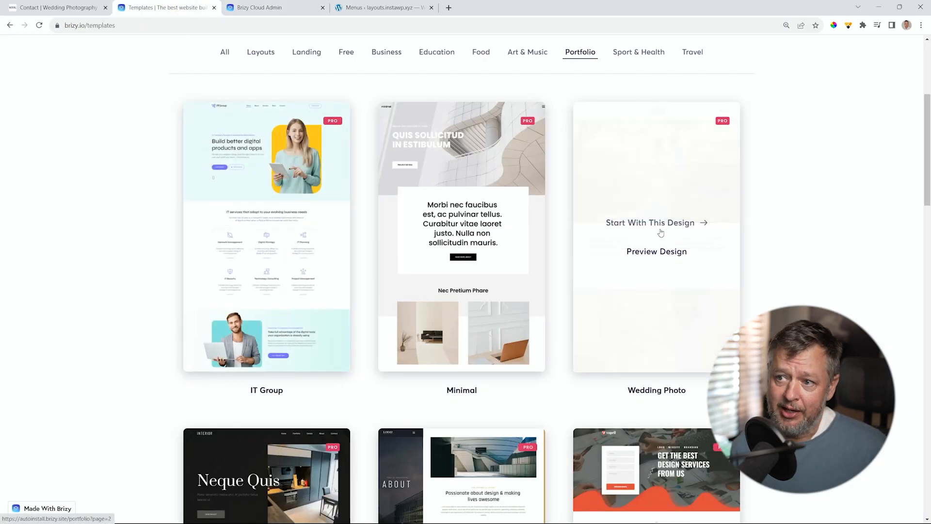